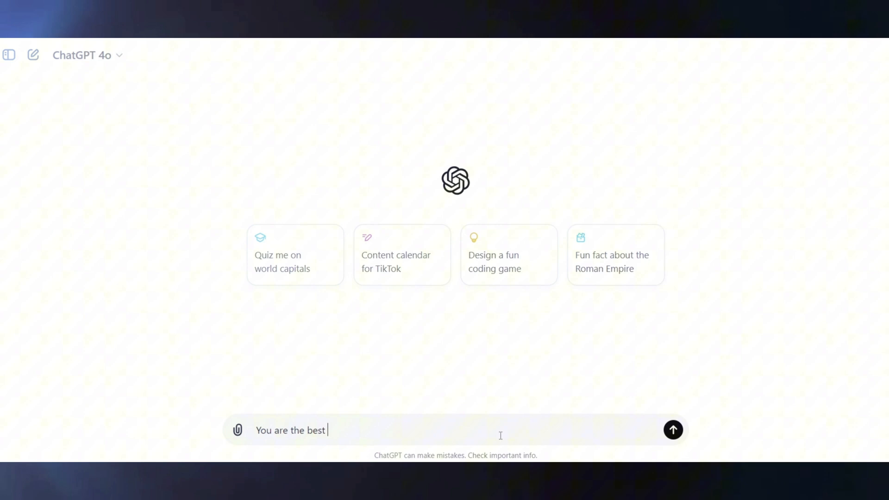
Send ChatGPT the request 'Give me a 3D model of a cube with providing OBJ file to download'.
type("3D model generator.")
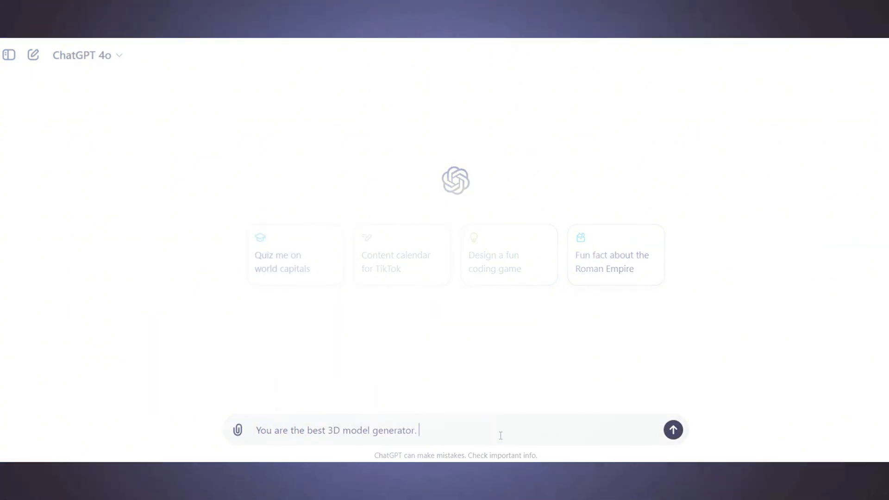
type("Give me a 3D model")
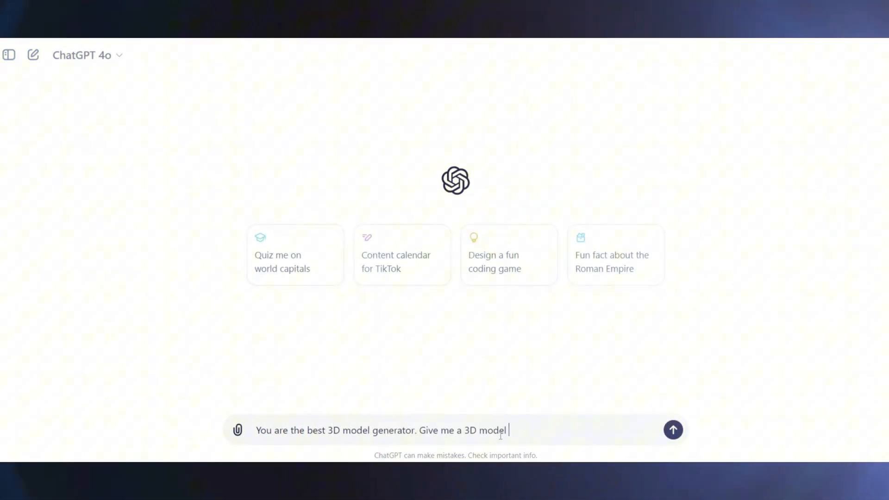
type("of a cube")
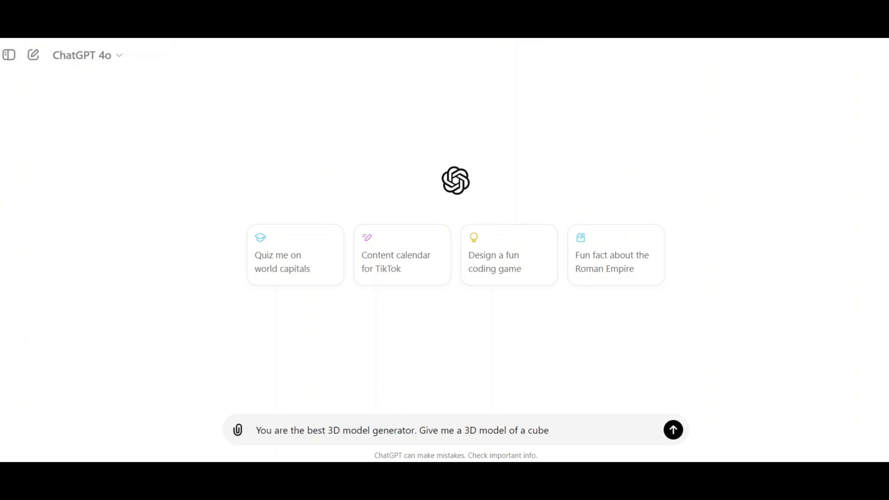
type("with providing OBJ file to download!")
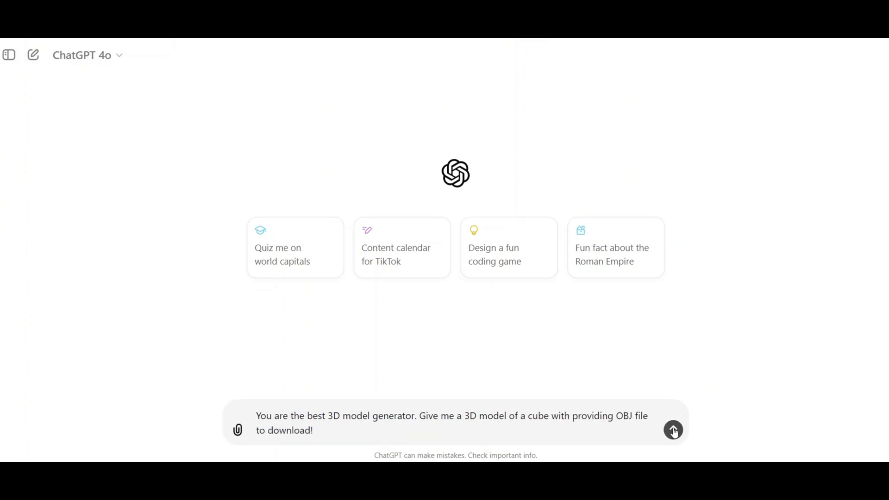
left_click(673, 430)
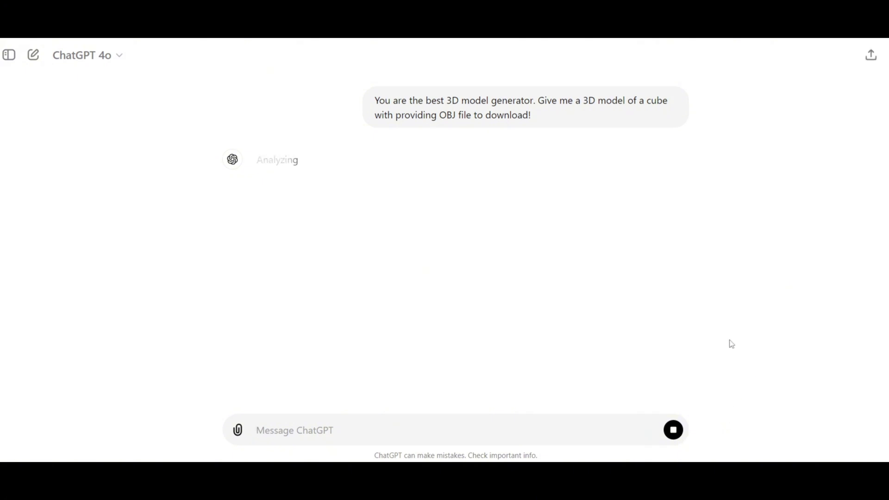
Download the generated cube.obj and open it from the recent downloads list.
left_click(307, 189)
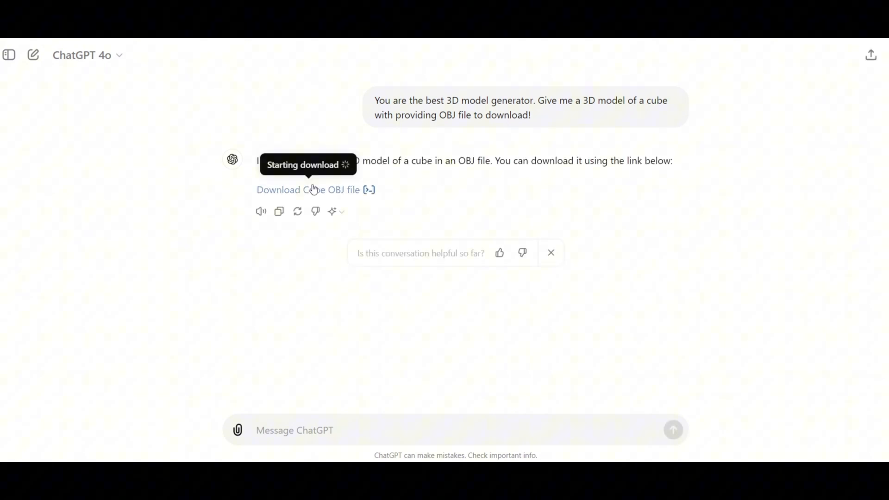
left_click(308, 189)
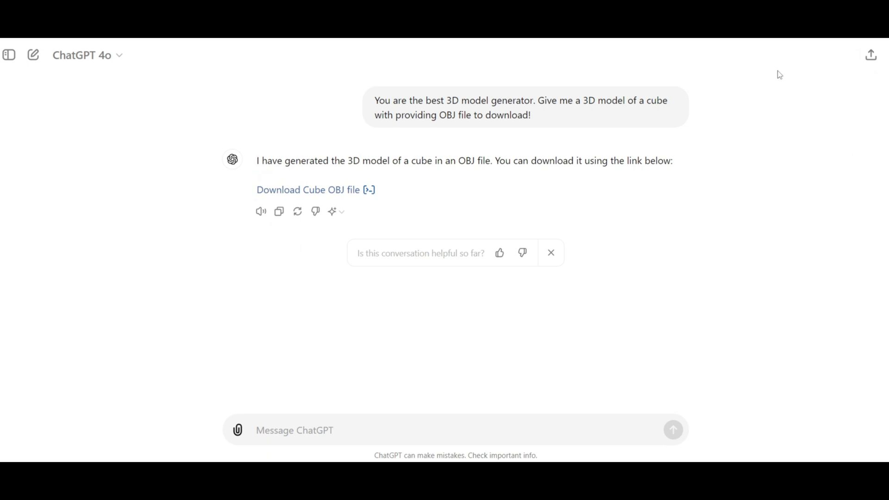
left_click(871, 55)
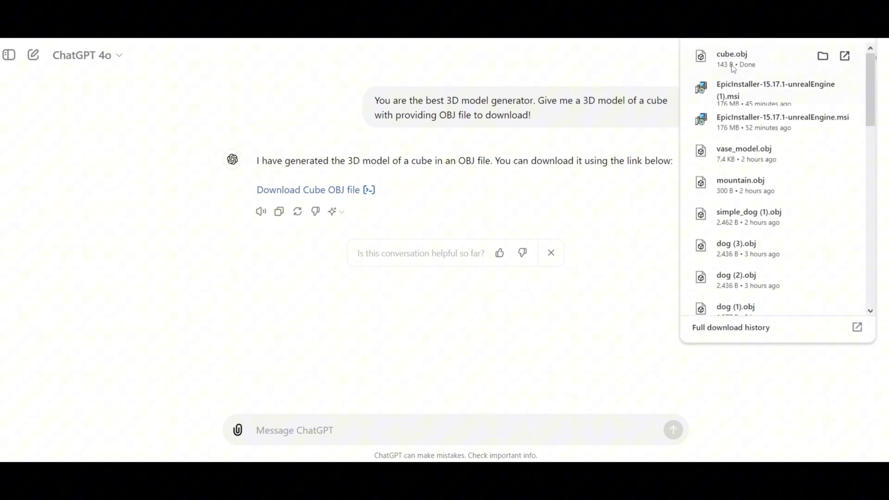
left_click(731, 59)
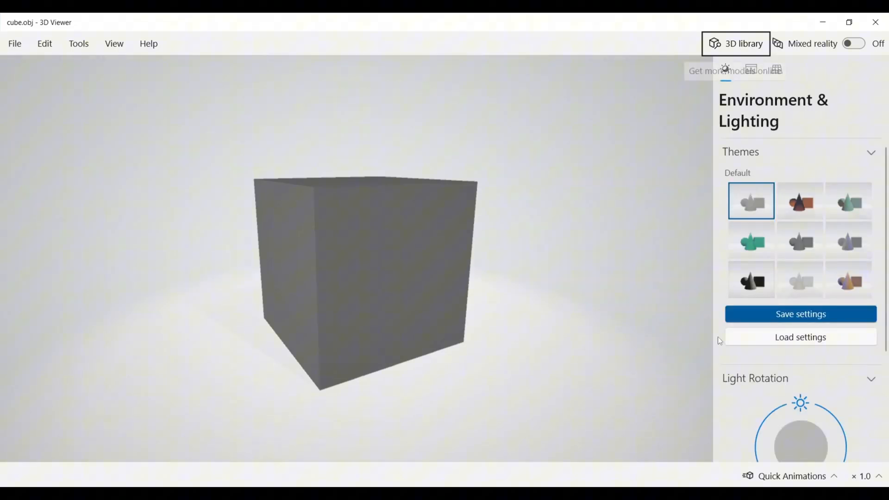
Orbit the cube and rotate the light direction to about 339° under the blue-tinted theme.
left_click_drag(363, 277, 470, 248)
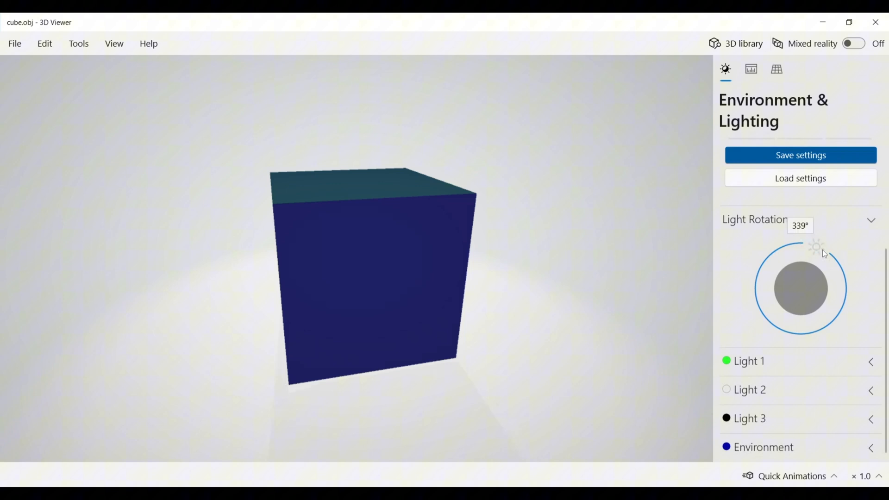
left_click_drag(817, 244, 841, 311)
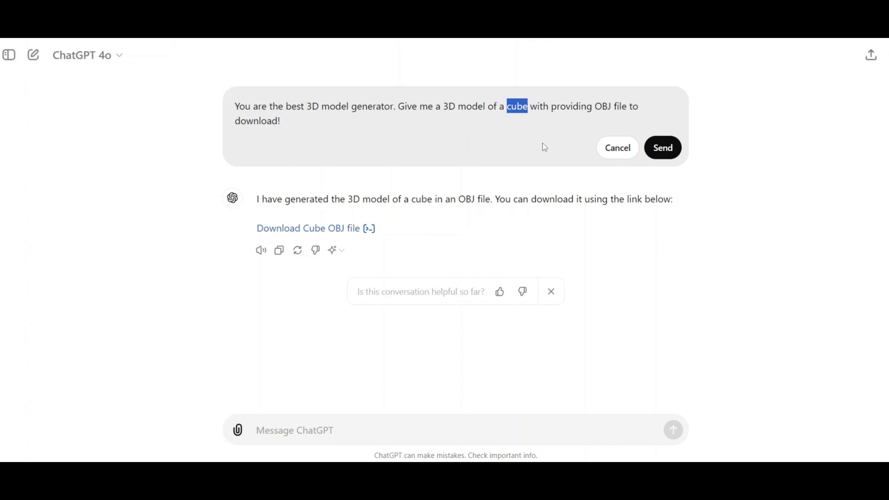
Replace 'cube' with 'cone' in the prompt, resend it and download the cone model.
type("cone")
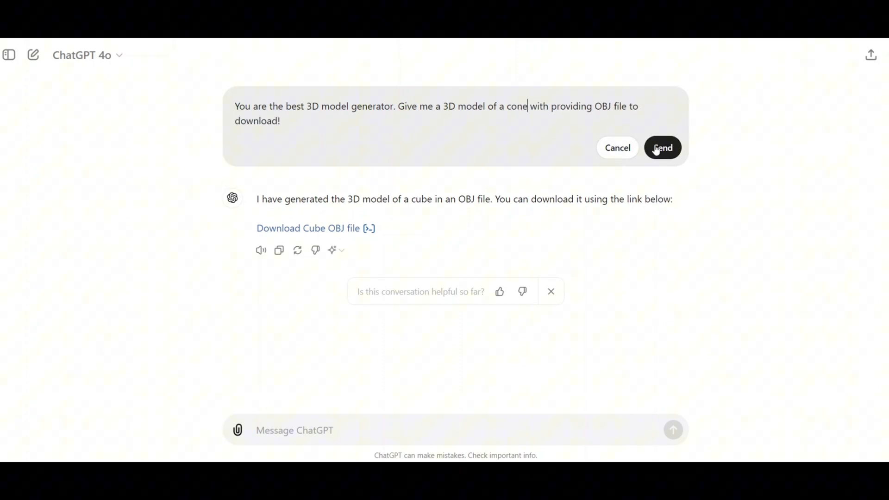
left_click(662, 147)
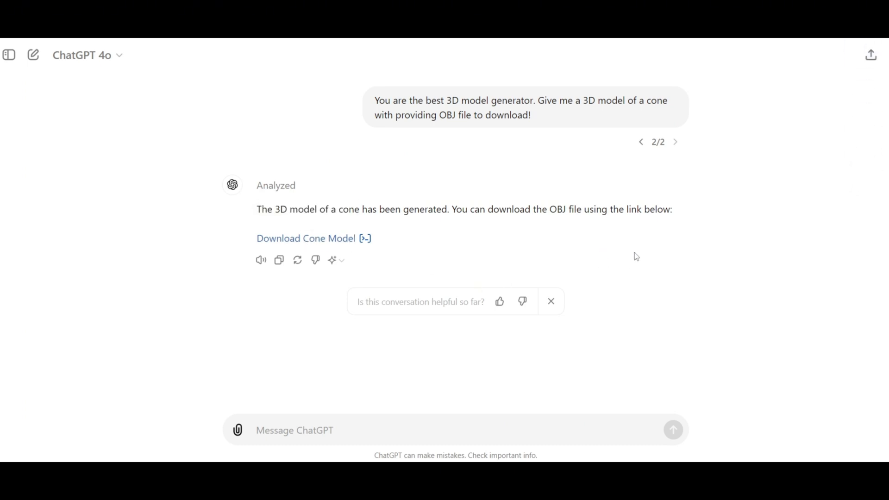
left_click(305, 238)
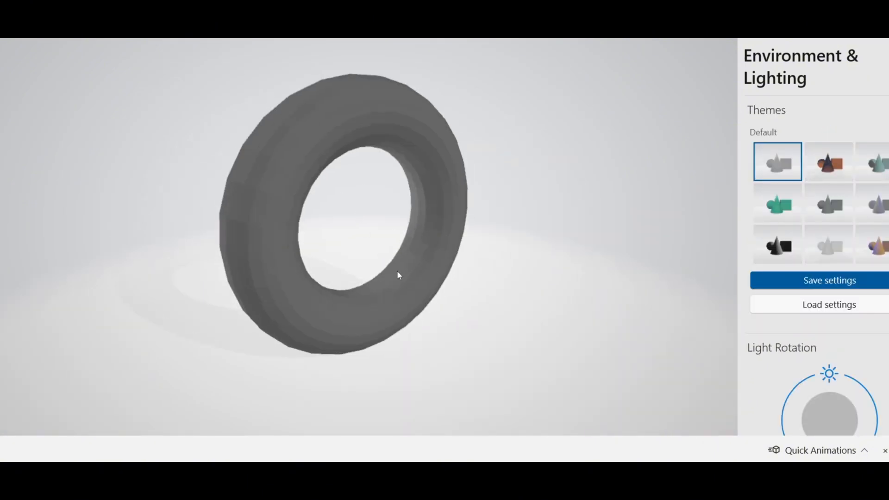
Orbit the ring model, then give the lamp model a blue-tinted lighting theme.
left_click_drag(397, 275, 369, 227)
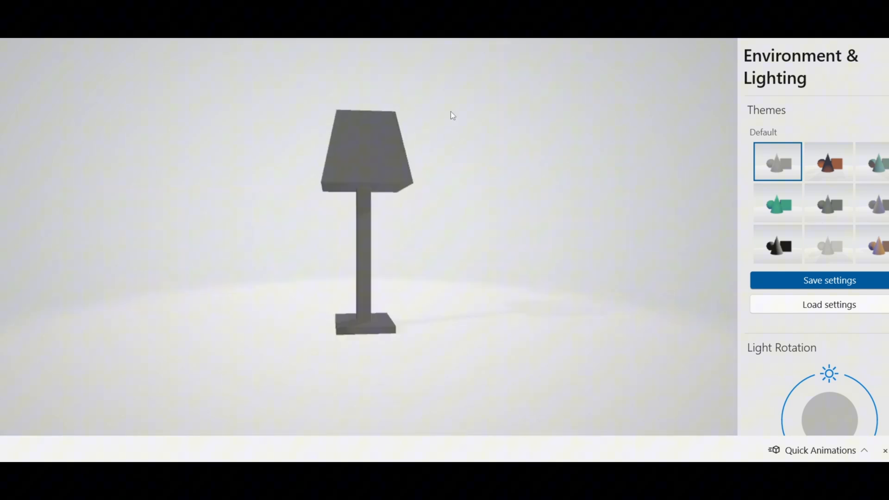
left_click(776, 203)
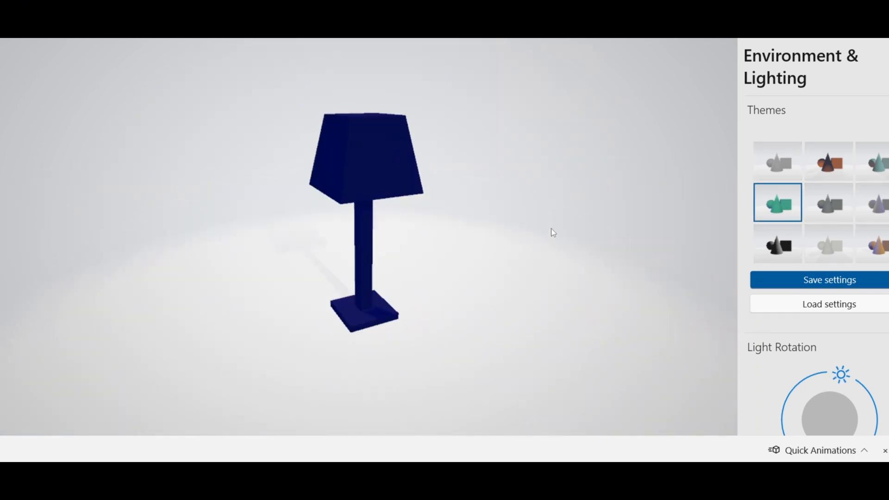
left_click(876, 244)
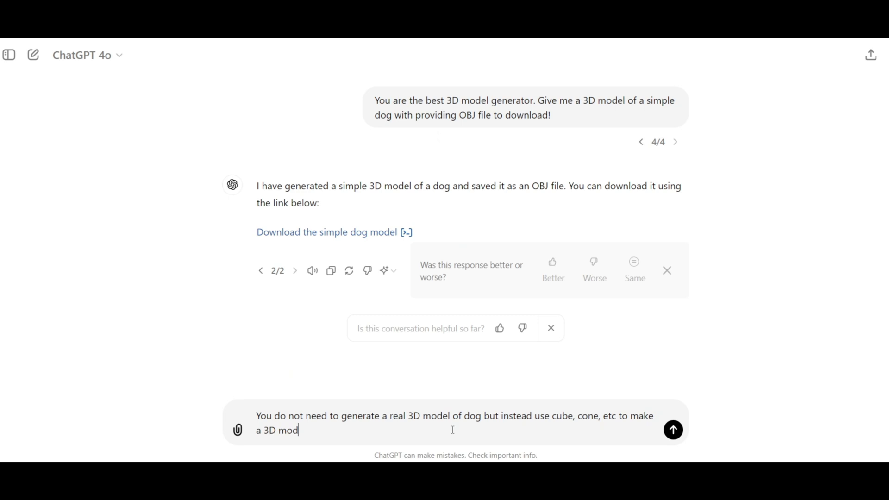
Send 'Give me a 3D model of a simple dog with providing OBJ file to download!' built from basic shapes.
type("el of a")
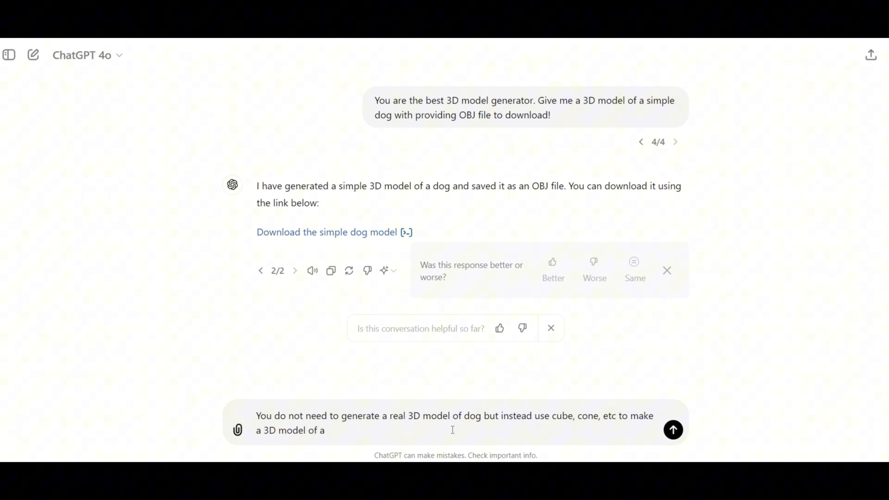
type("dog")
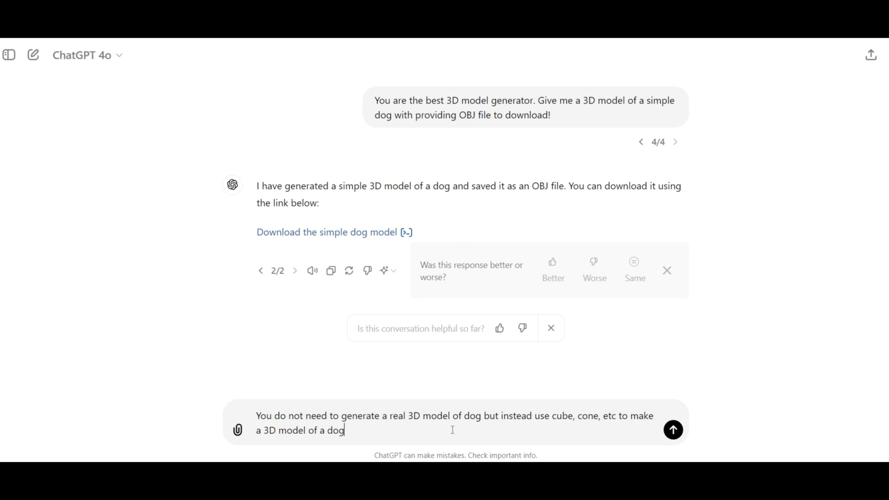
type("Give me a 3D model of a simple dog with providing OBJ file to download!")
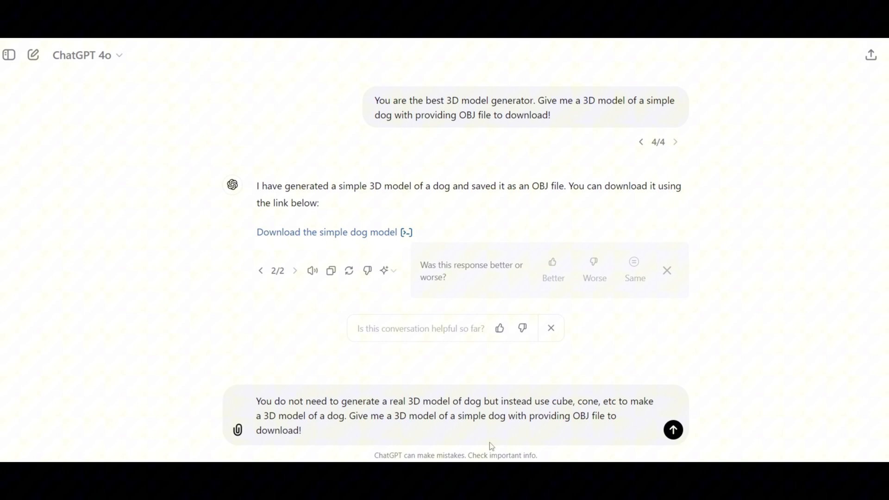
double_click(574, 416)
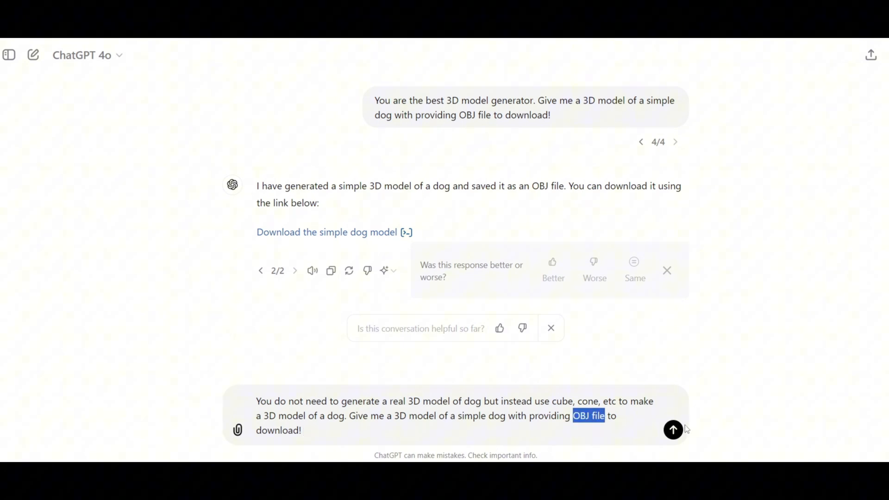
left_click(673, 429)
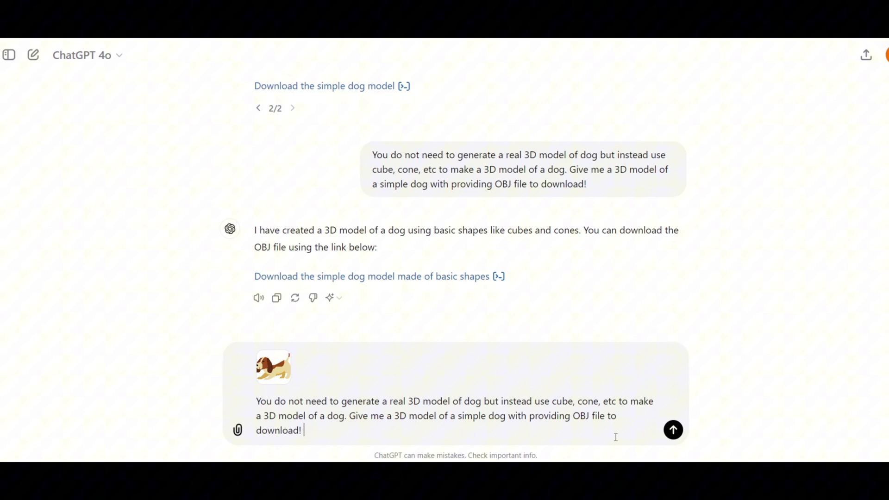
Resend the basic-shapes dog request with the cartoon dog picture attached.
left_click(673, 429)
type("Give me a script to generate a 3D model of a simple dog. I will use the script in Bend")
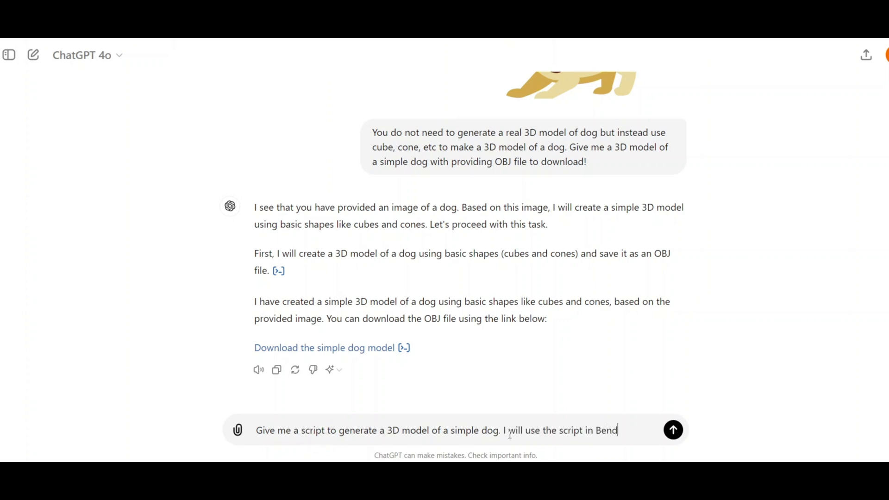
Send the request for a script generating a simple dog model for Blender software.
type("er software")
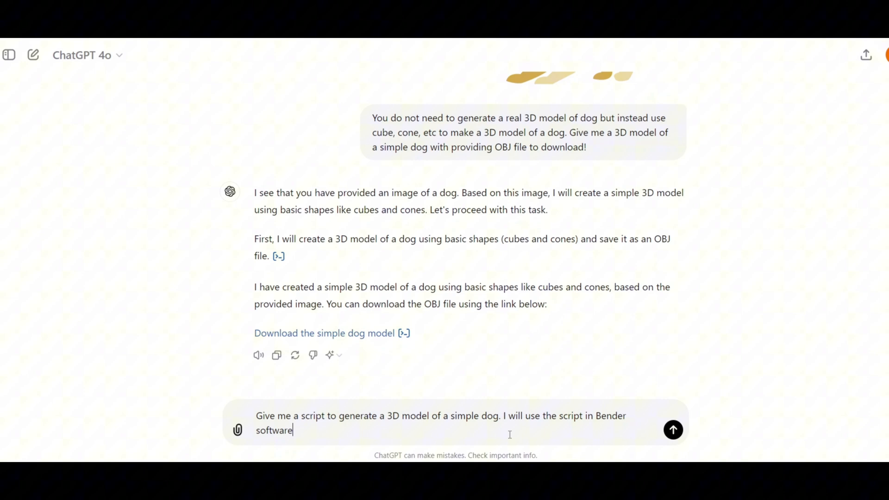
left_click(673, 429)
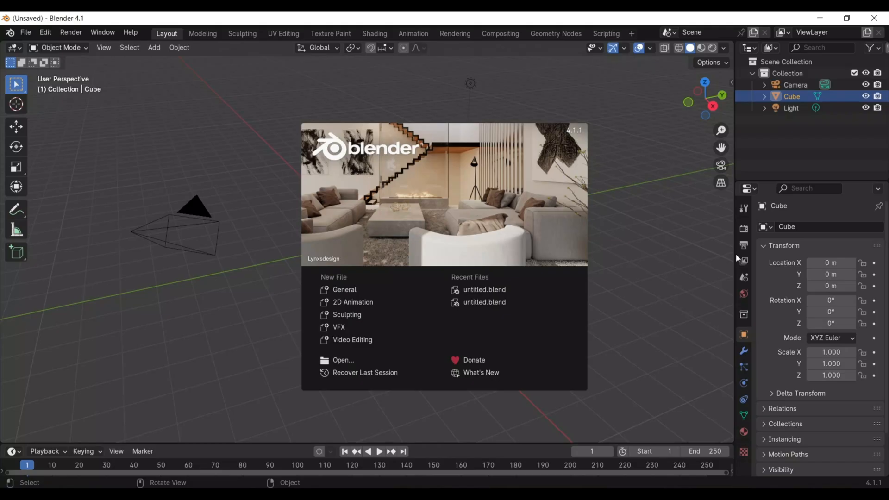
mouse_move(344, 289)
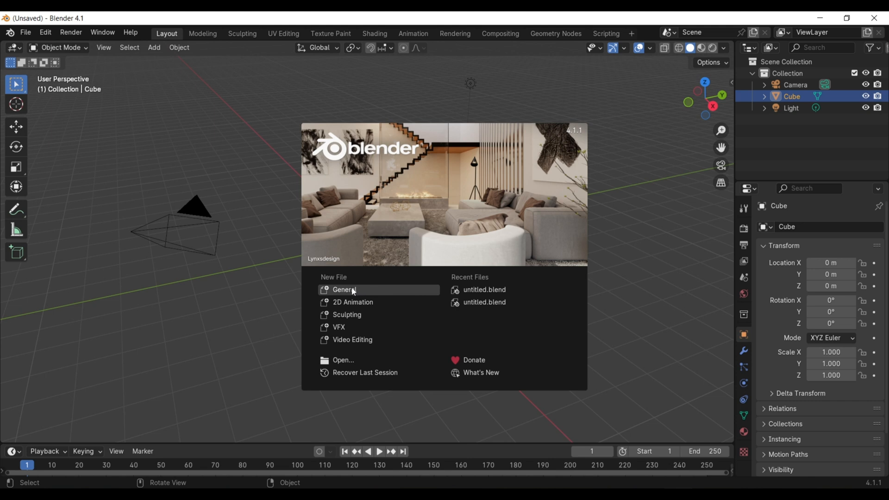
Start a General scene, run the dog script in Scripting, and rotate the generated Body.
left_click(344, 290)
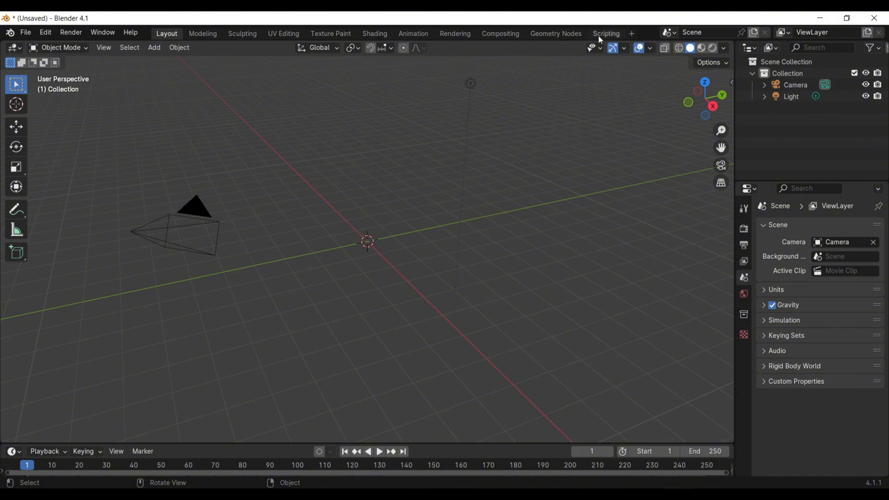
left_click(606, 33)
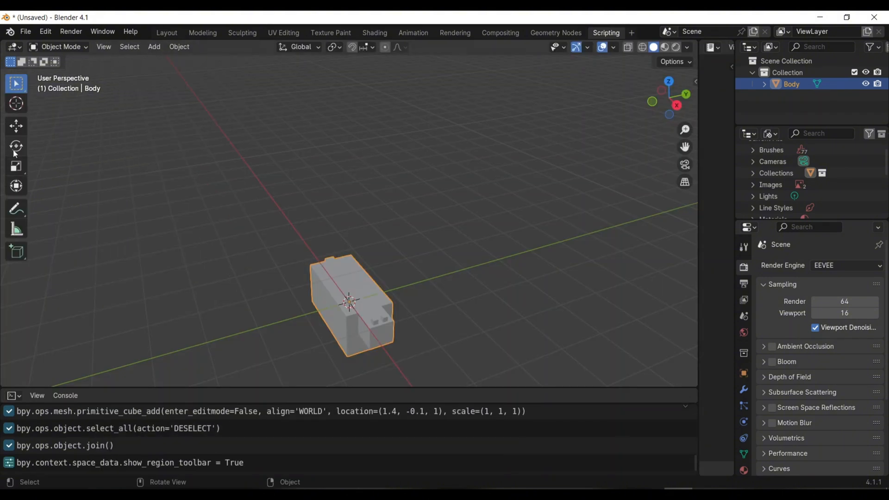
left_click(16, 146)
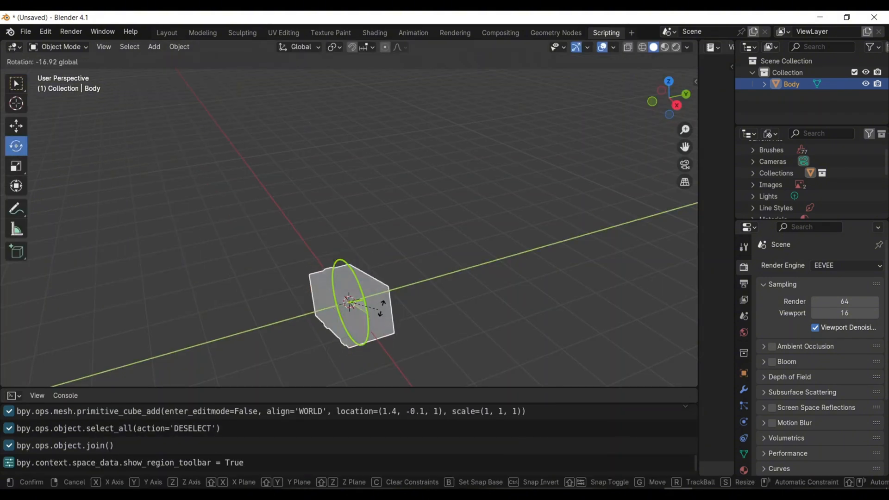